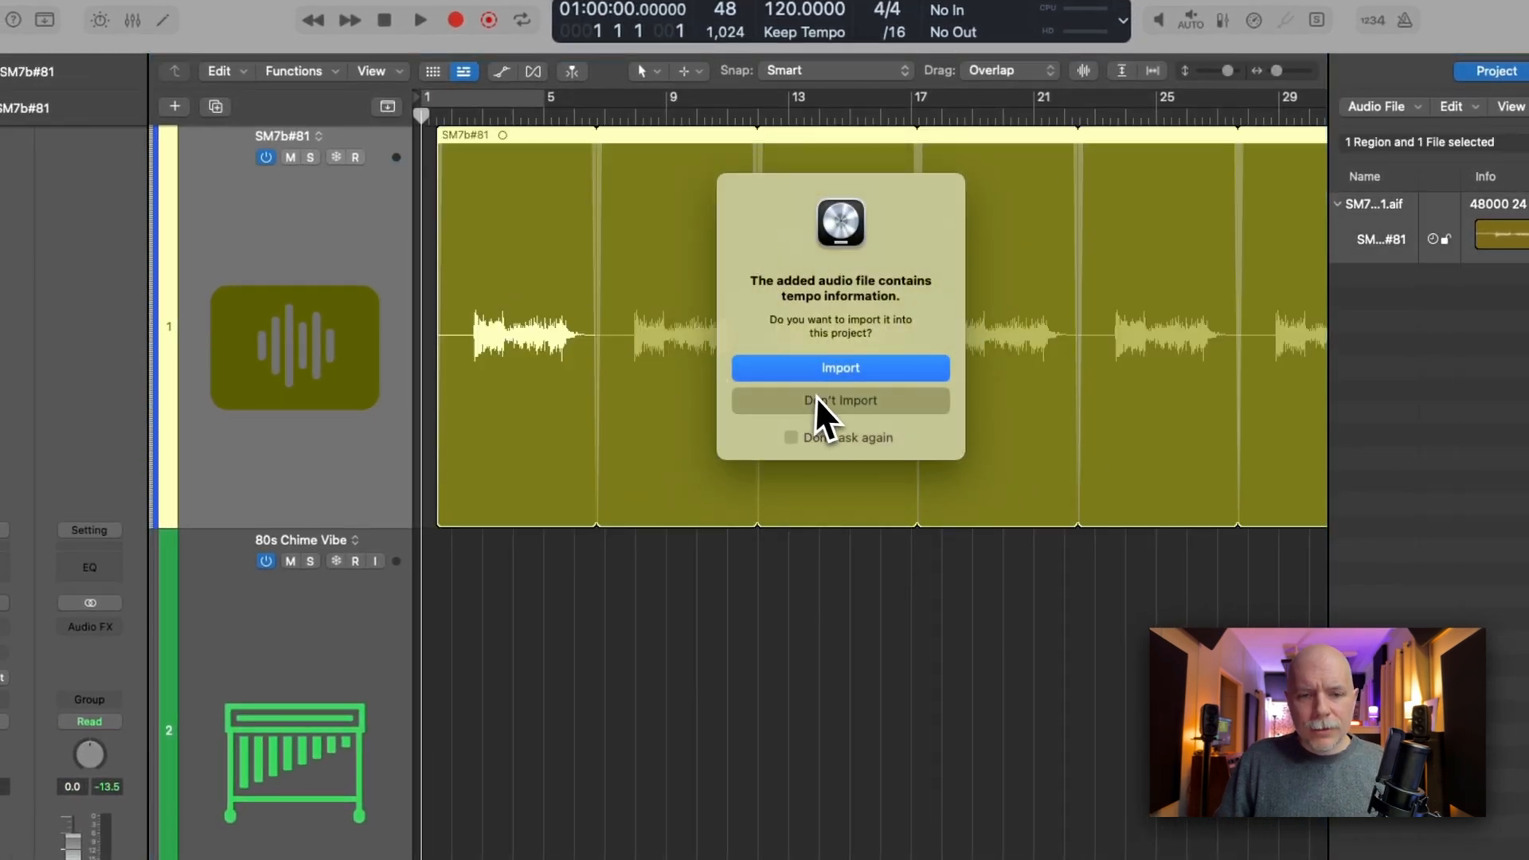
Keep the project at 120 BPM by declining the file's tempo import, then zoom out
left_click(840, 400)
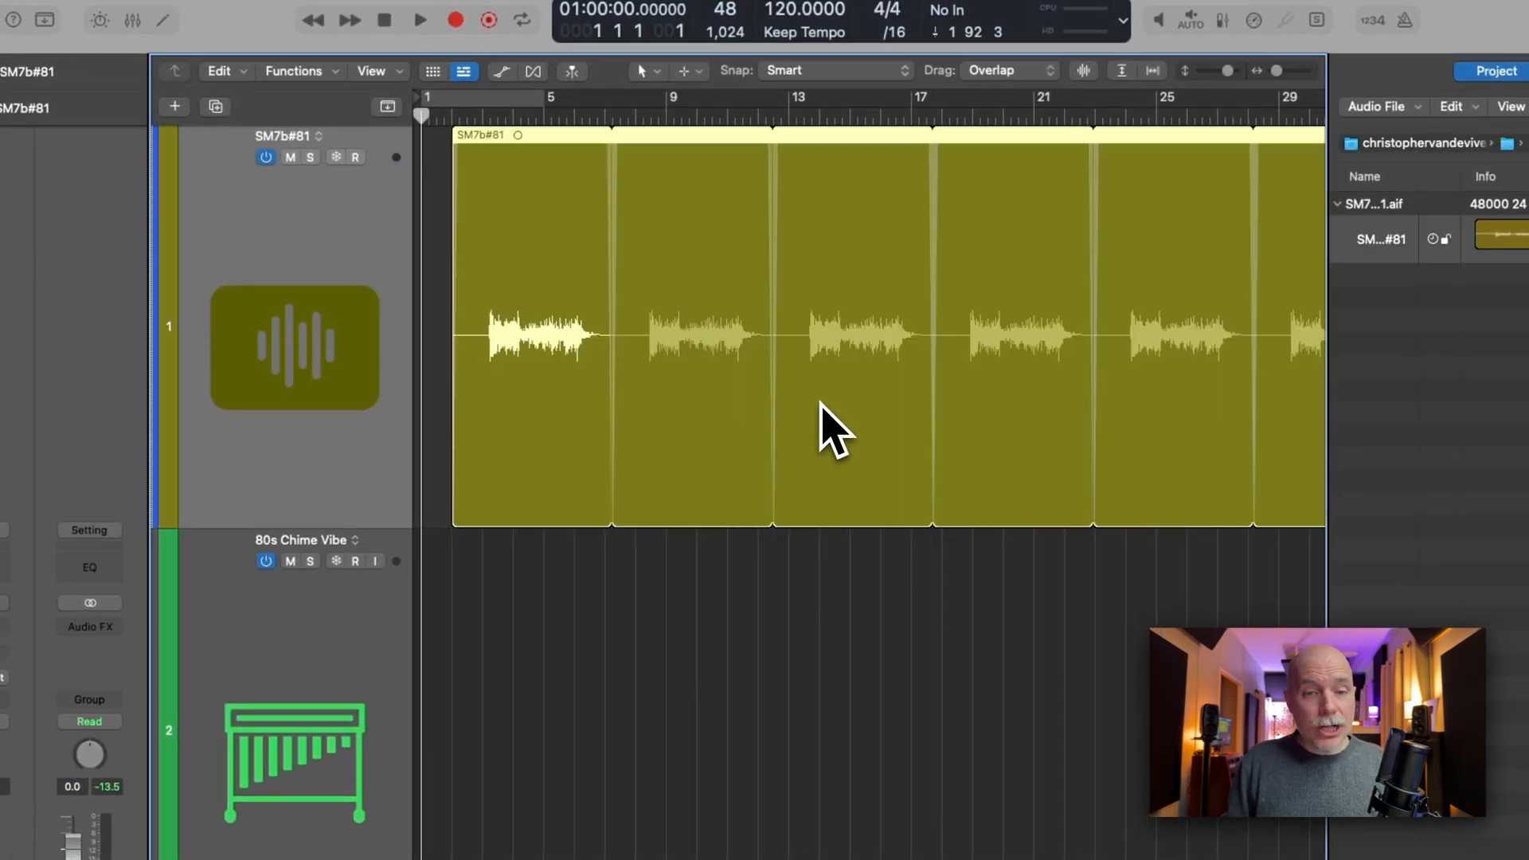
key("f")
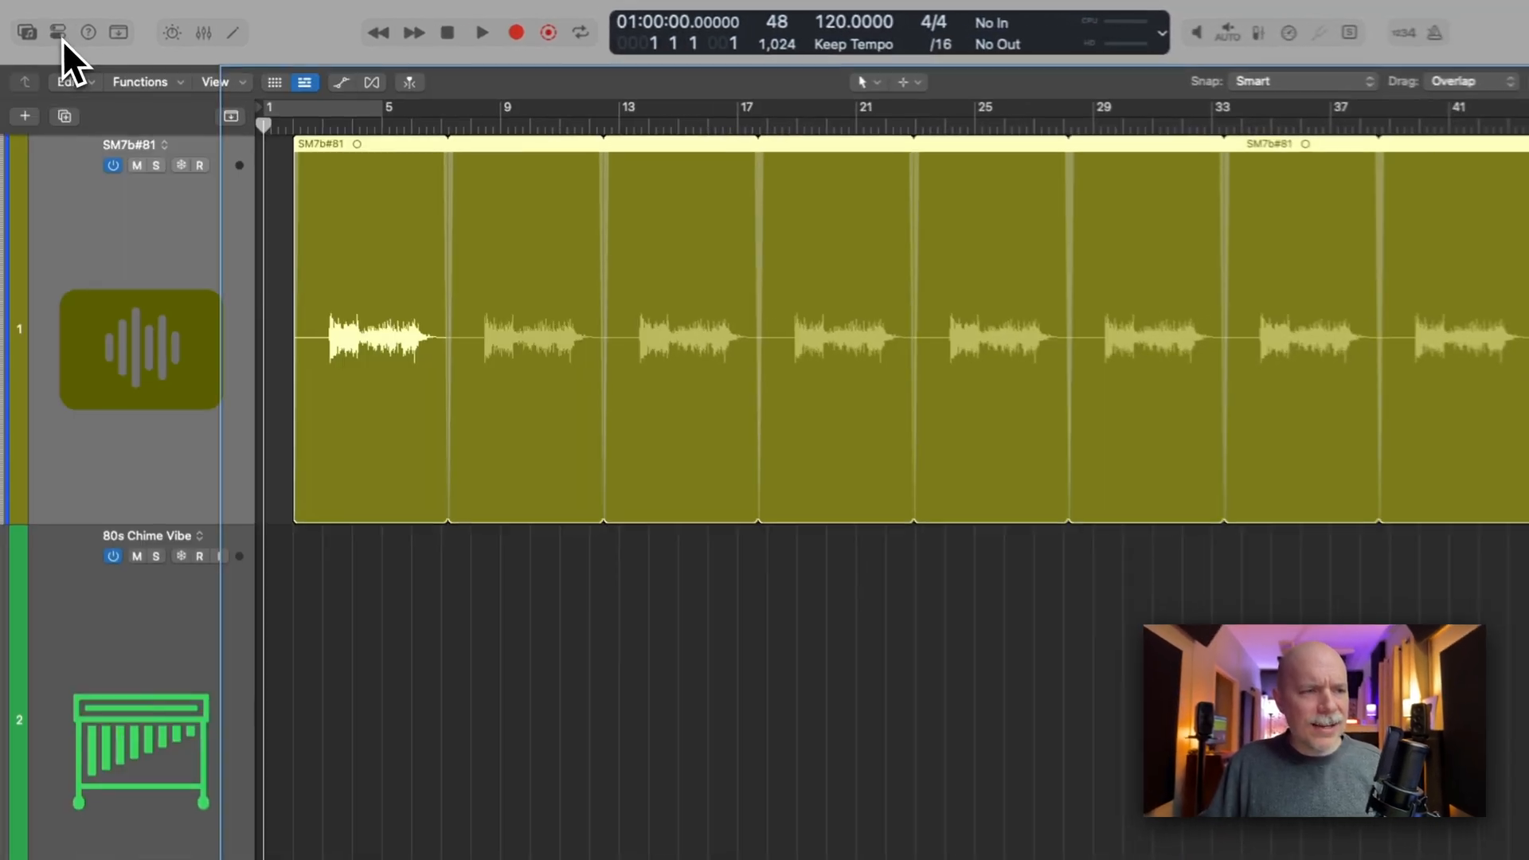
Show the Inspector with the imported region's loop and fade settings
left_click(59, 32)
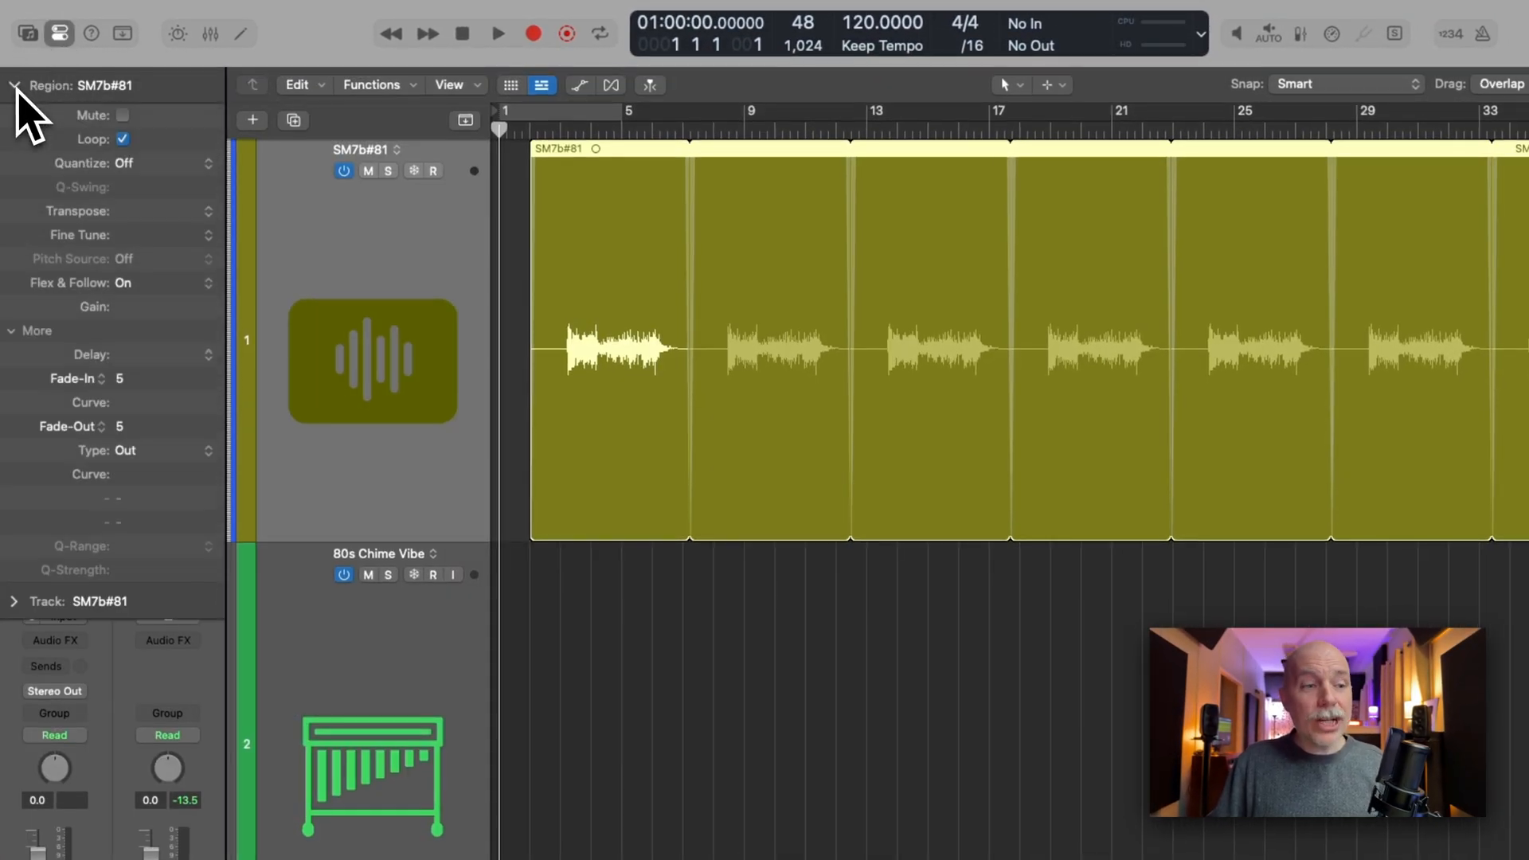
mouse_move(166, 171)
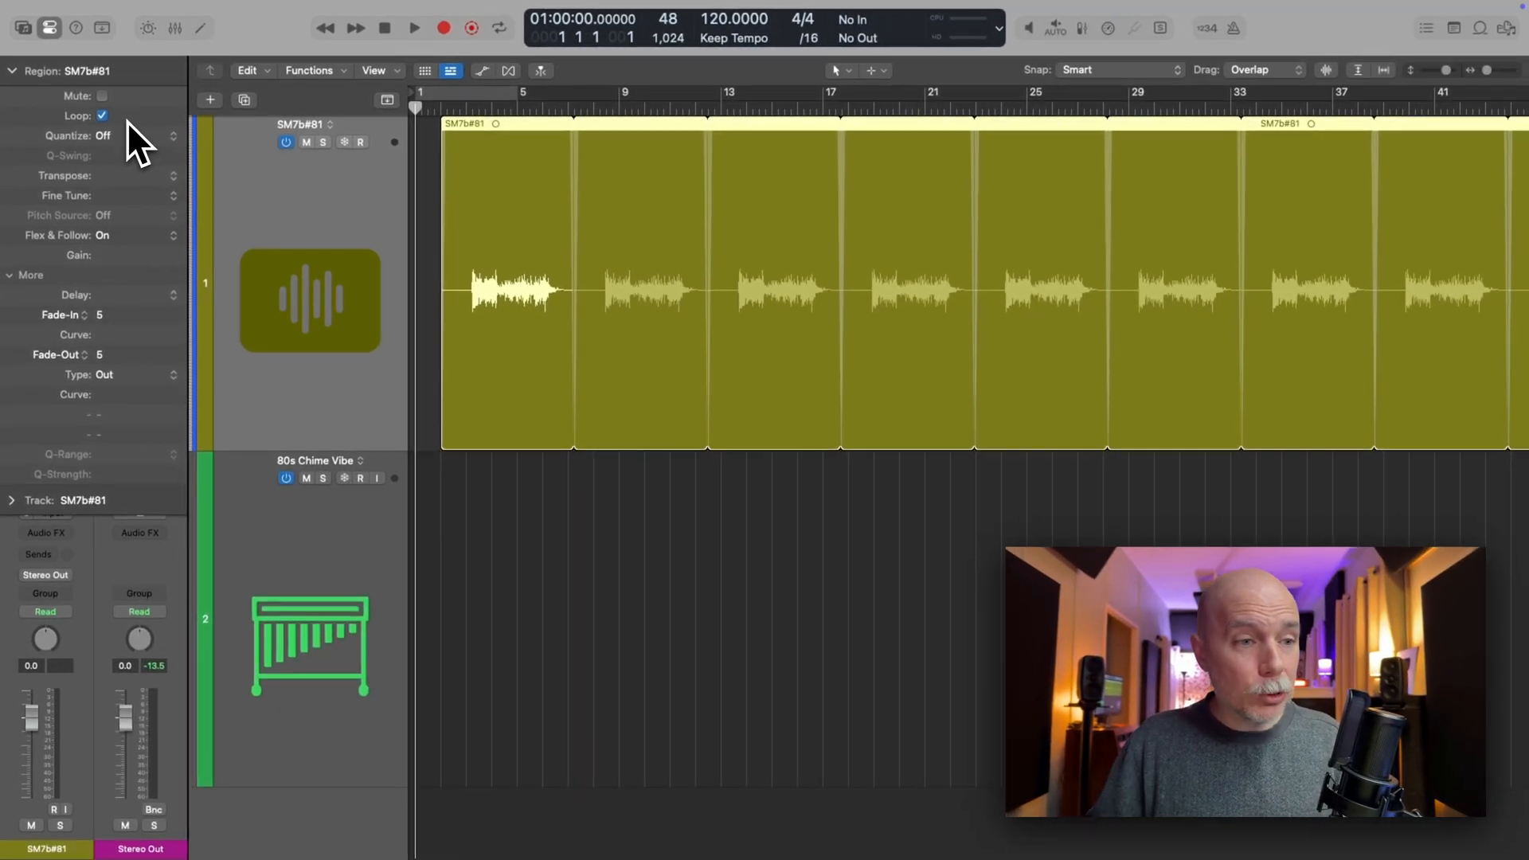
mouse_move(124, 268)
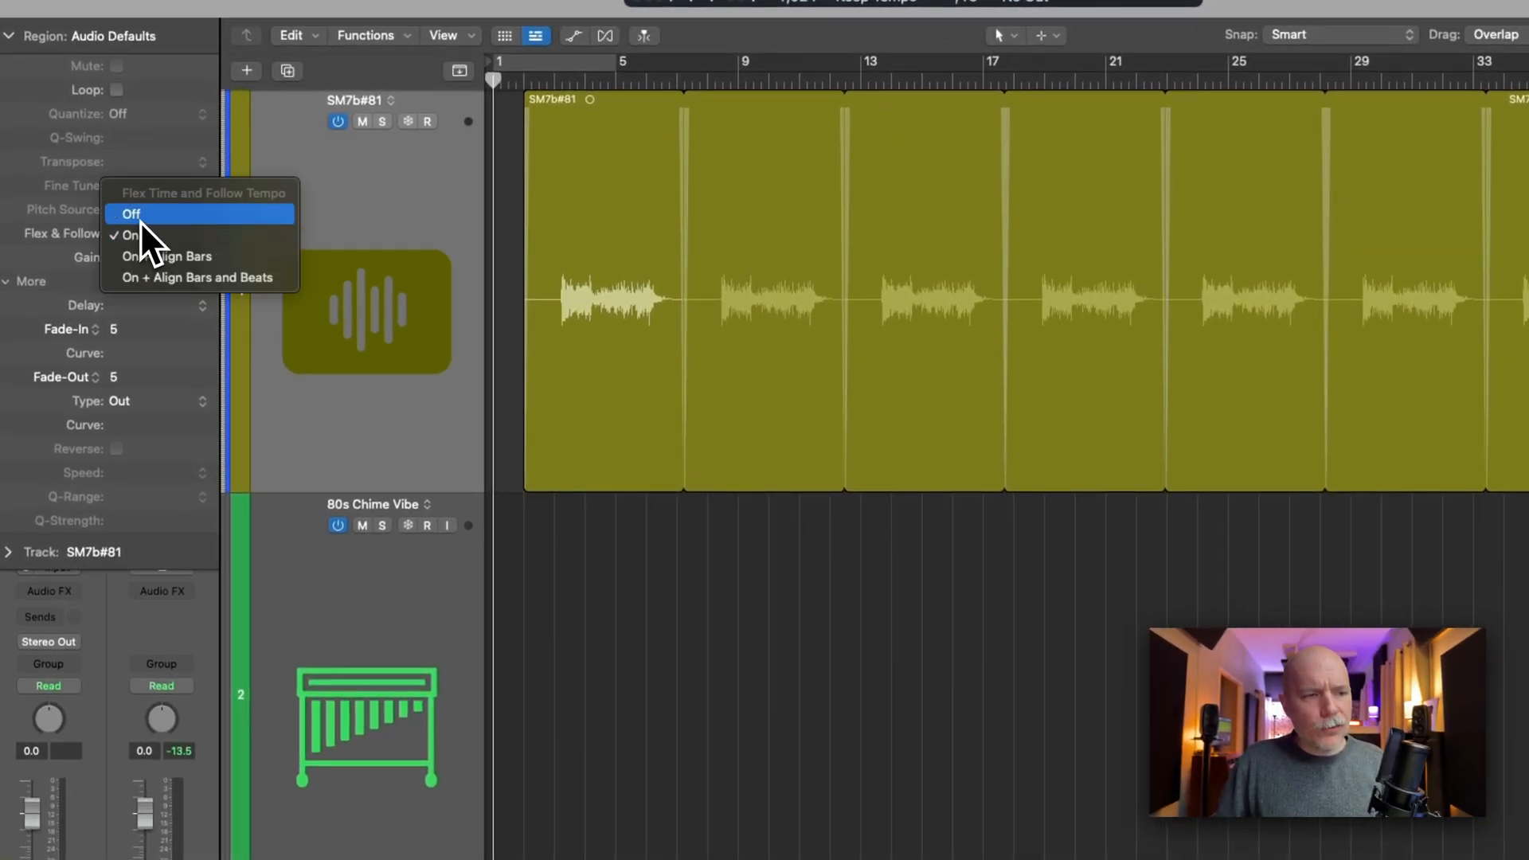
Set Flex & Follow to Off, clear default fades, and re-add the file without its markers
left_click(131, 213)
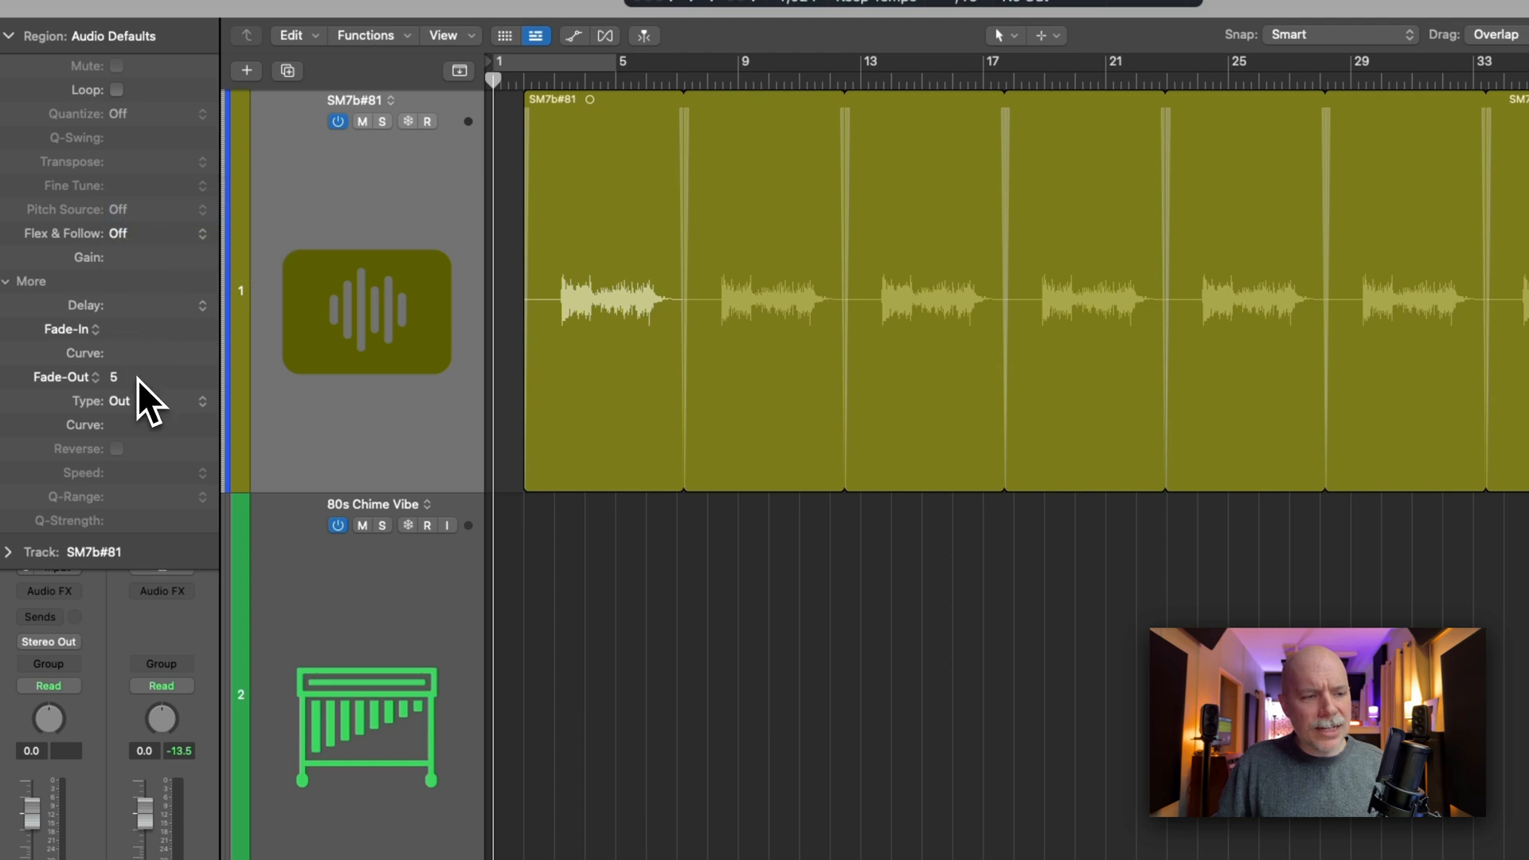
left_click(115, 89)
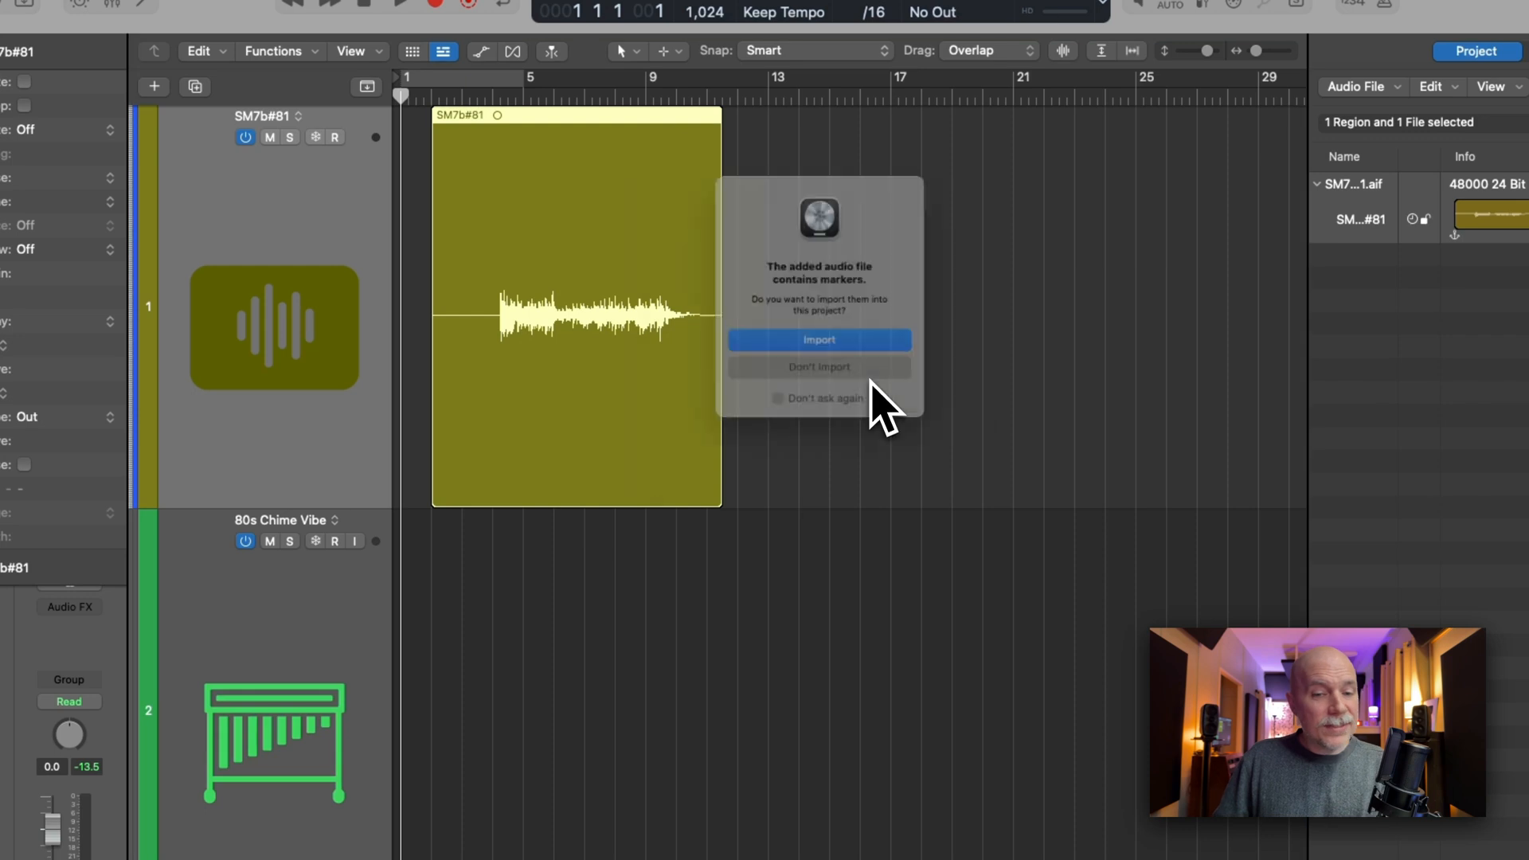
left_click(819, 366)
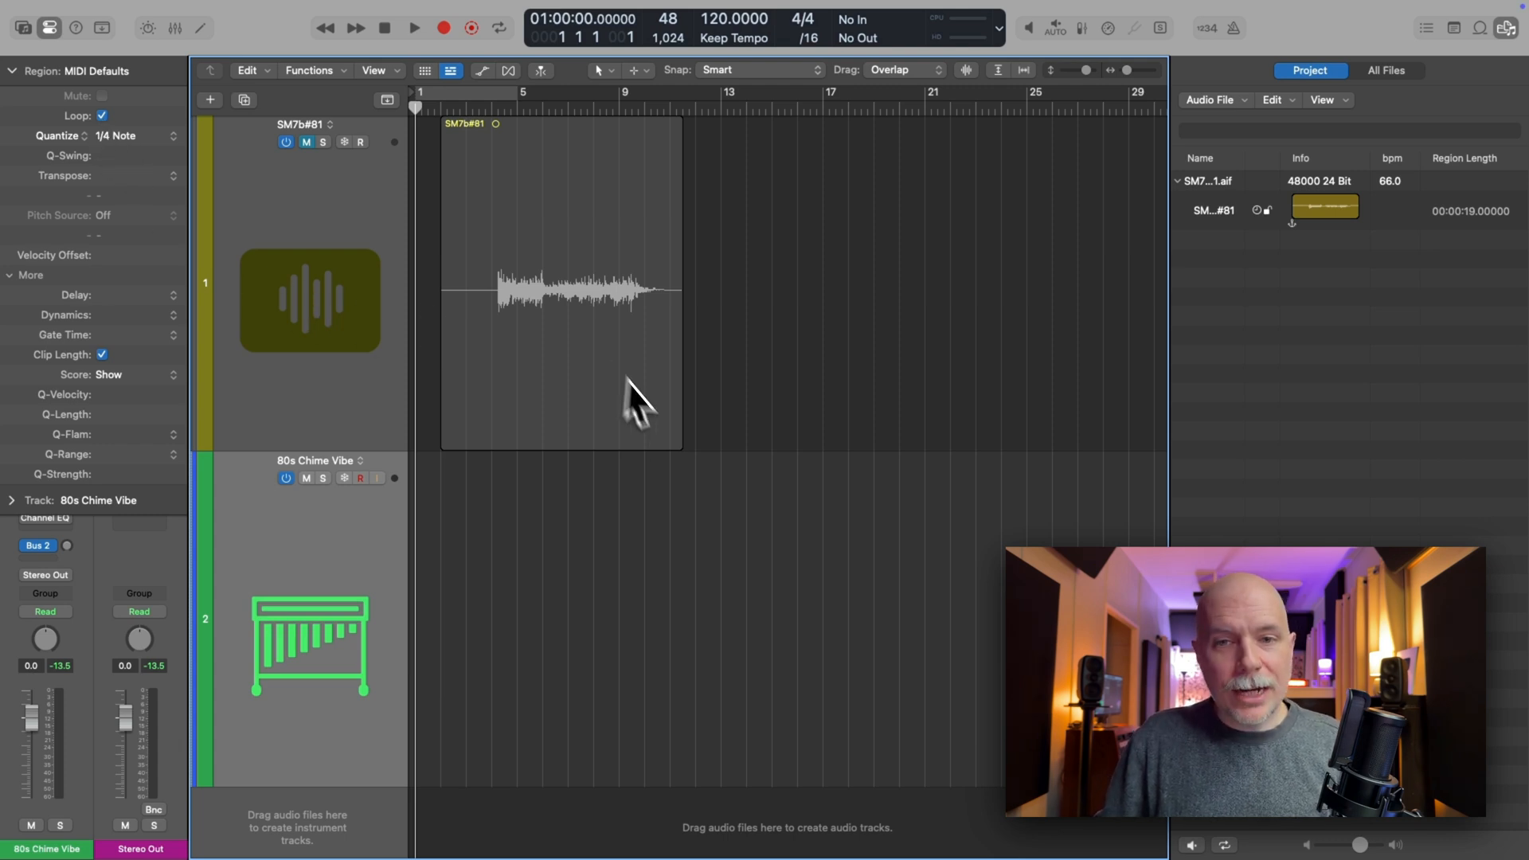
mouse_move(701, 491)
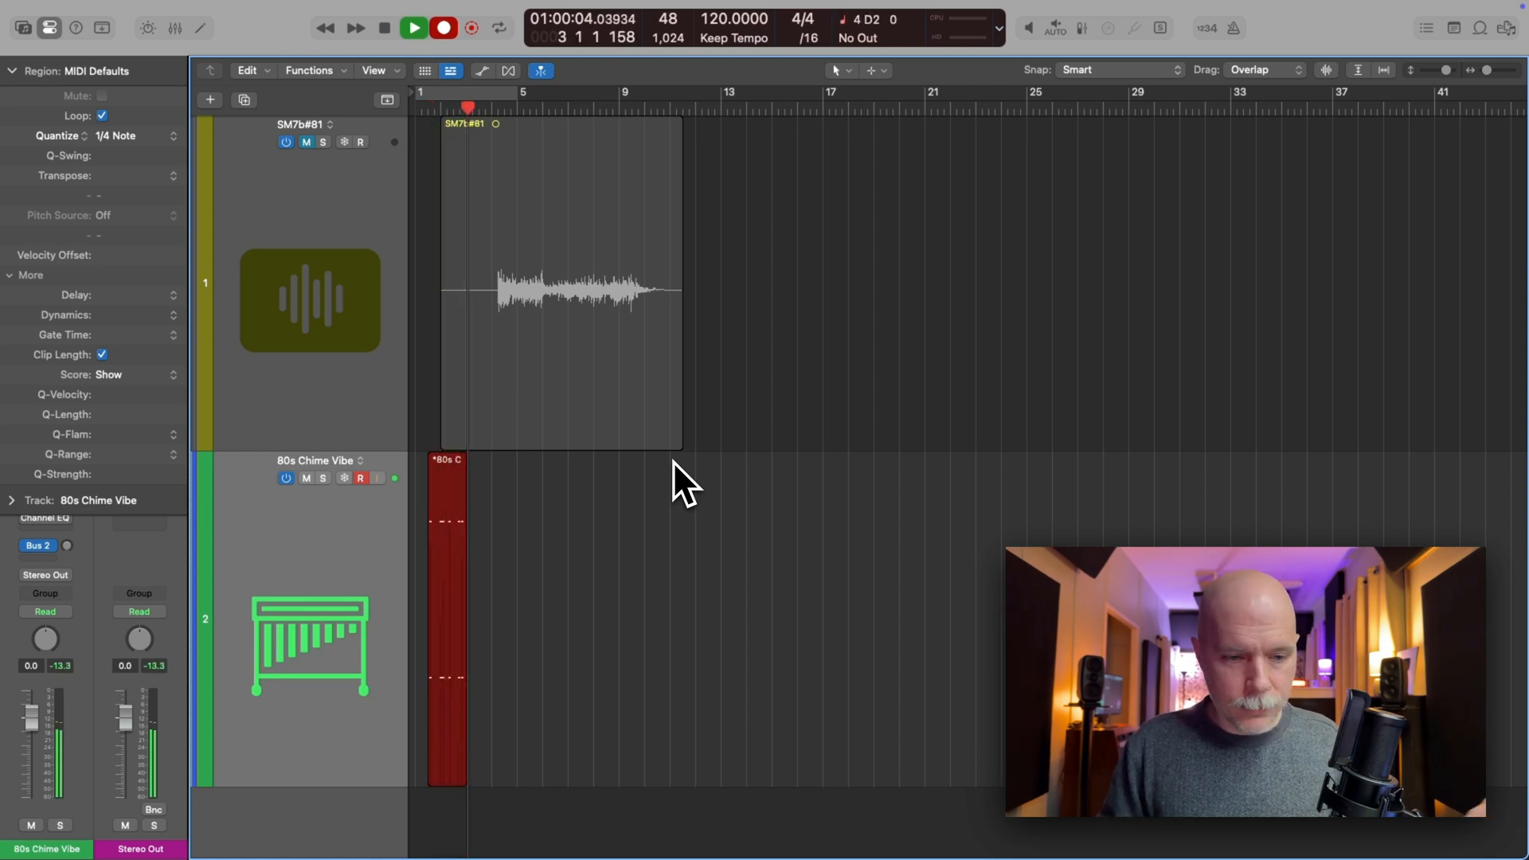
Stop recording the short MIDI part on 80s Chime Vibe
key("space")
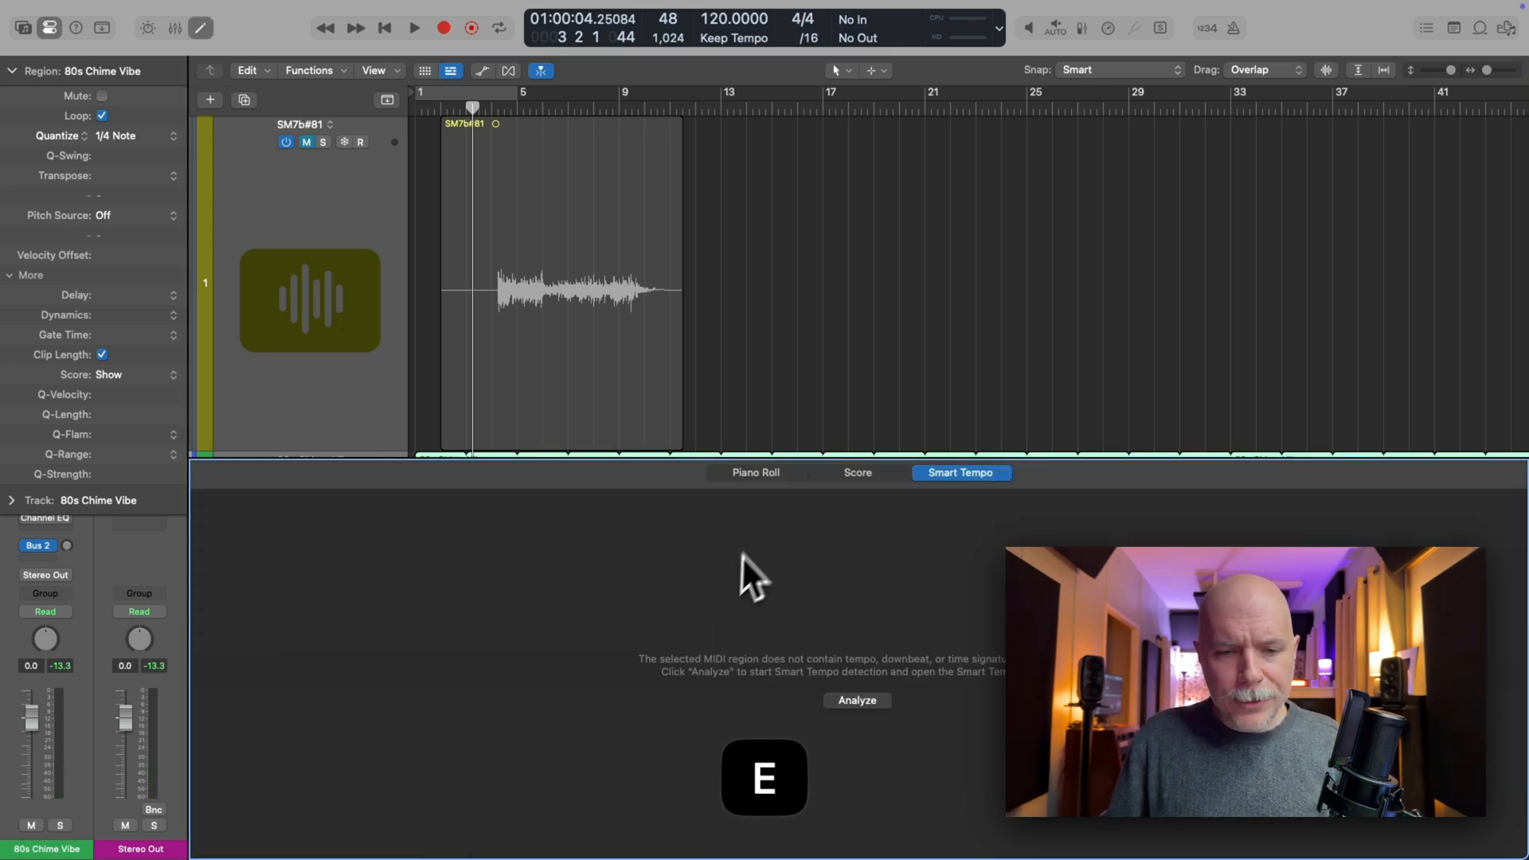
Review the recorded chime notes in the Piano Roll and play them back
left_click(755, 472)
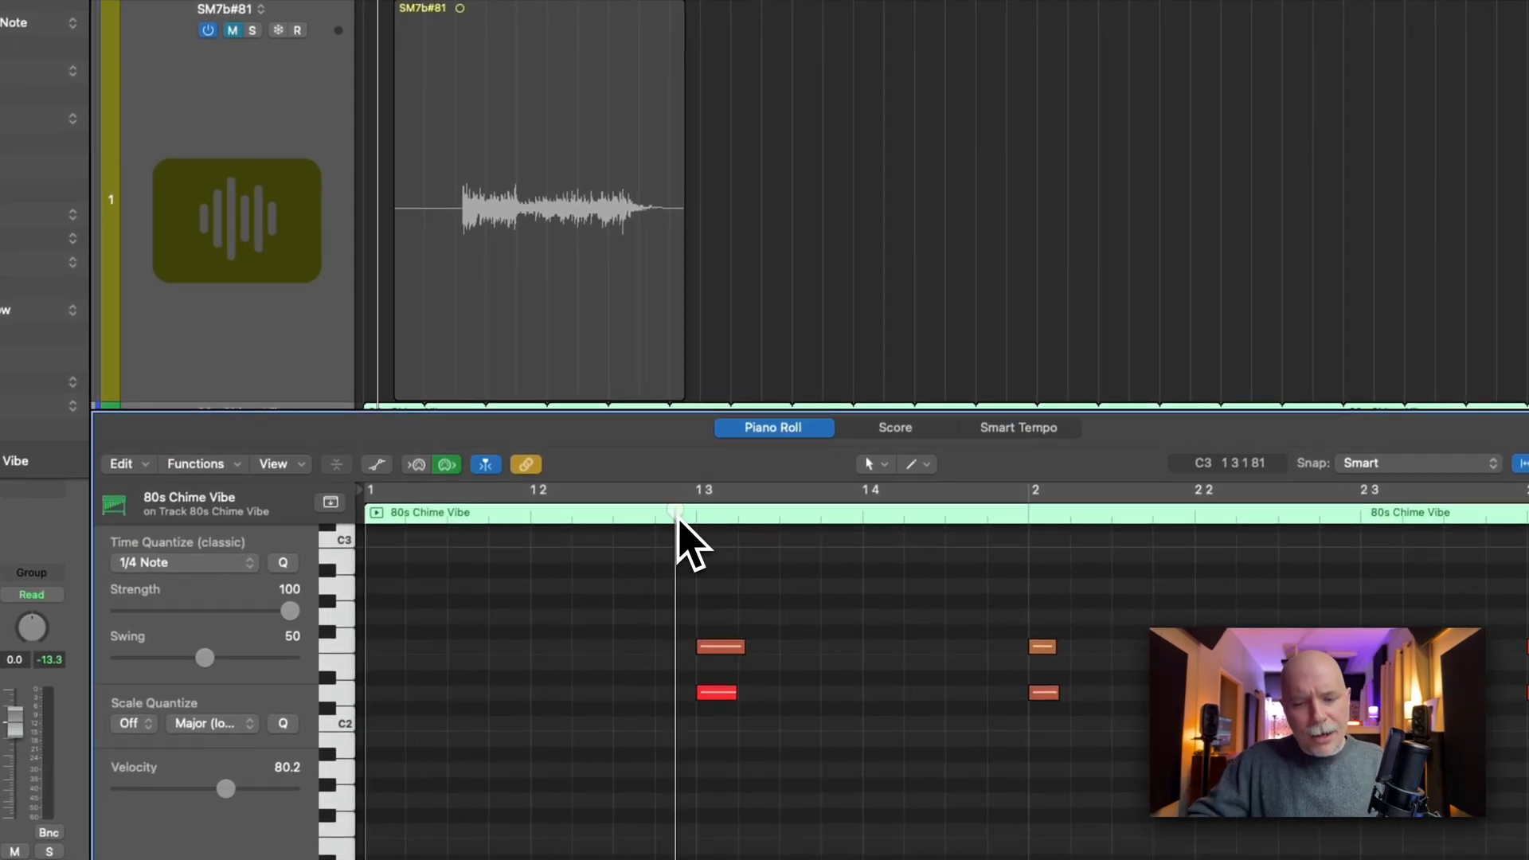
key("space")
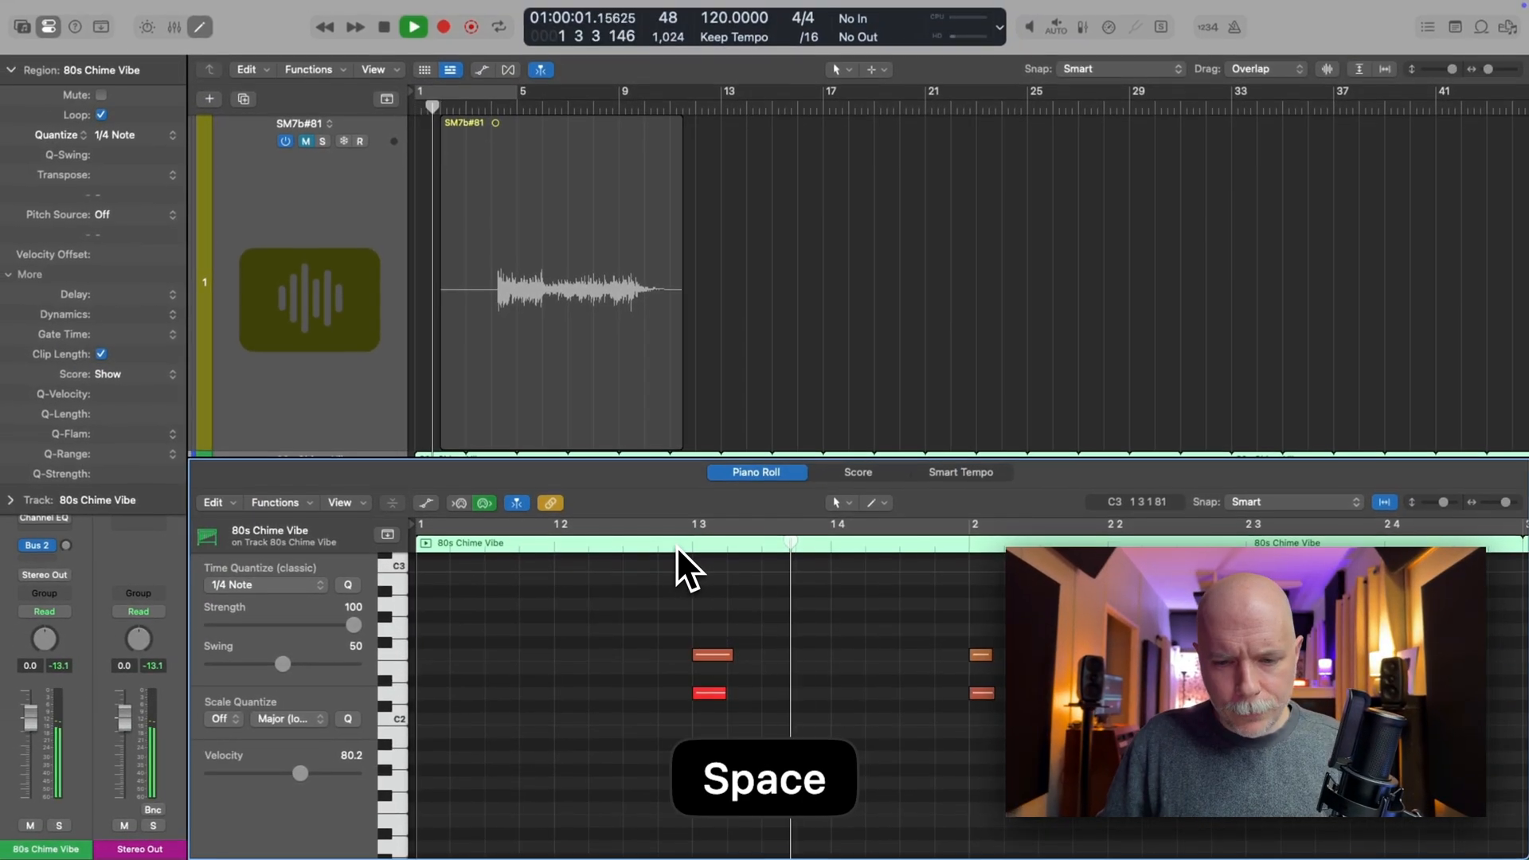
key("space")
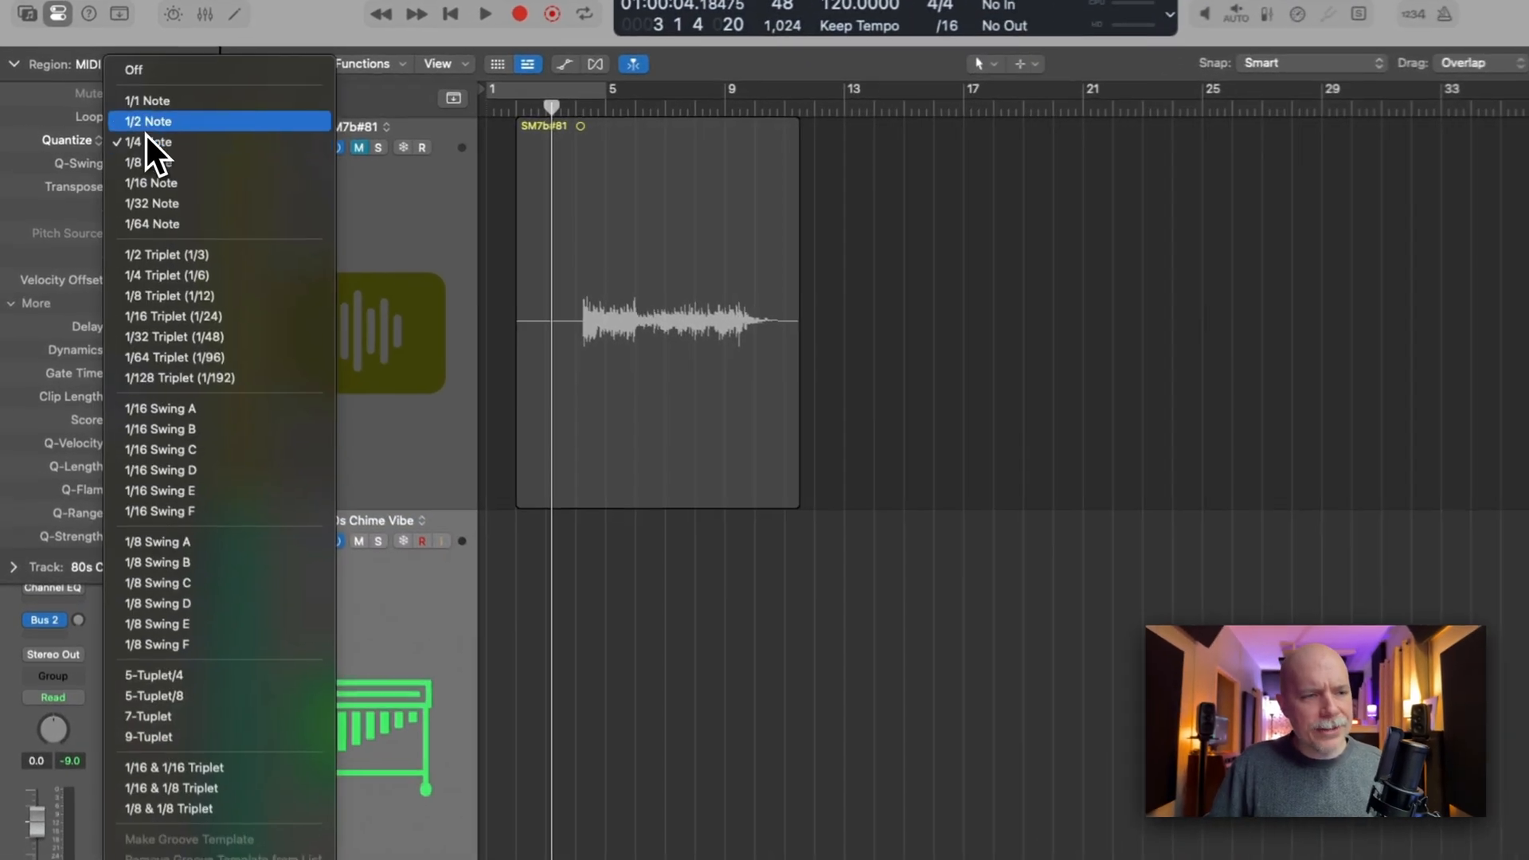
Set MIDI default quantize to Off and record a new unquantized chime part
left_click(128, 140)
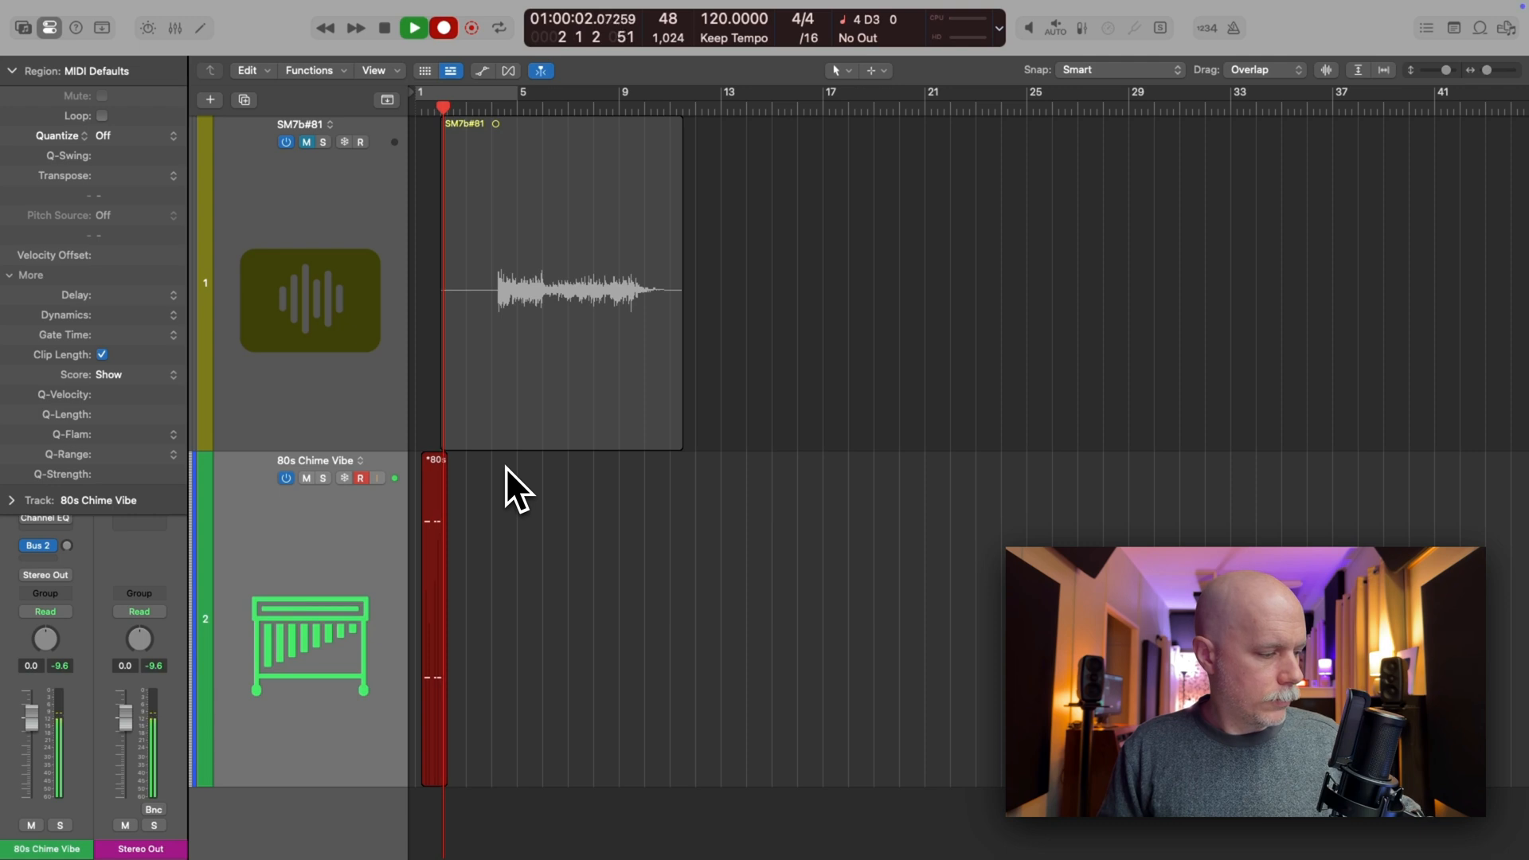
key("space")
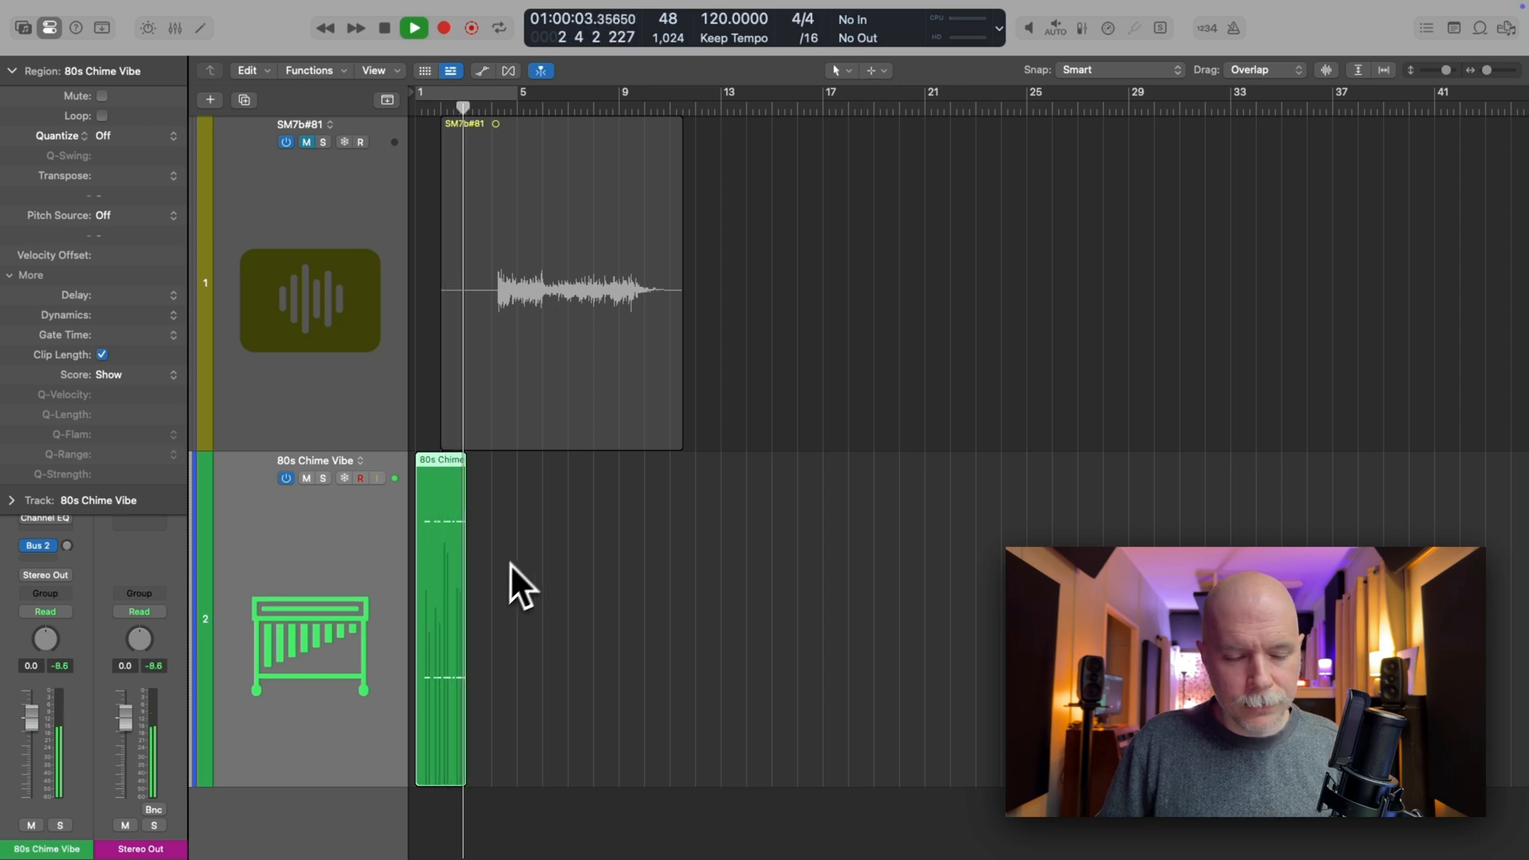
key("space")
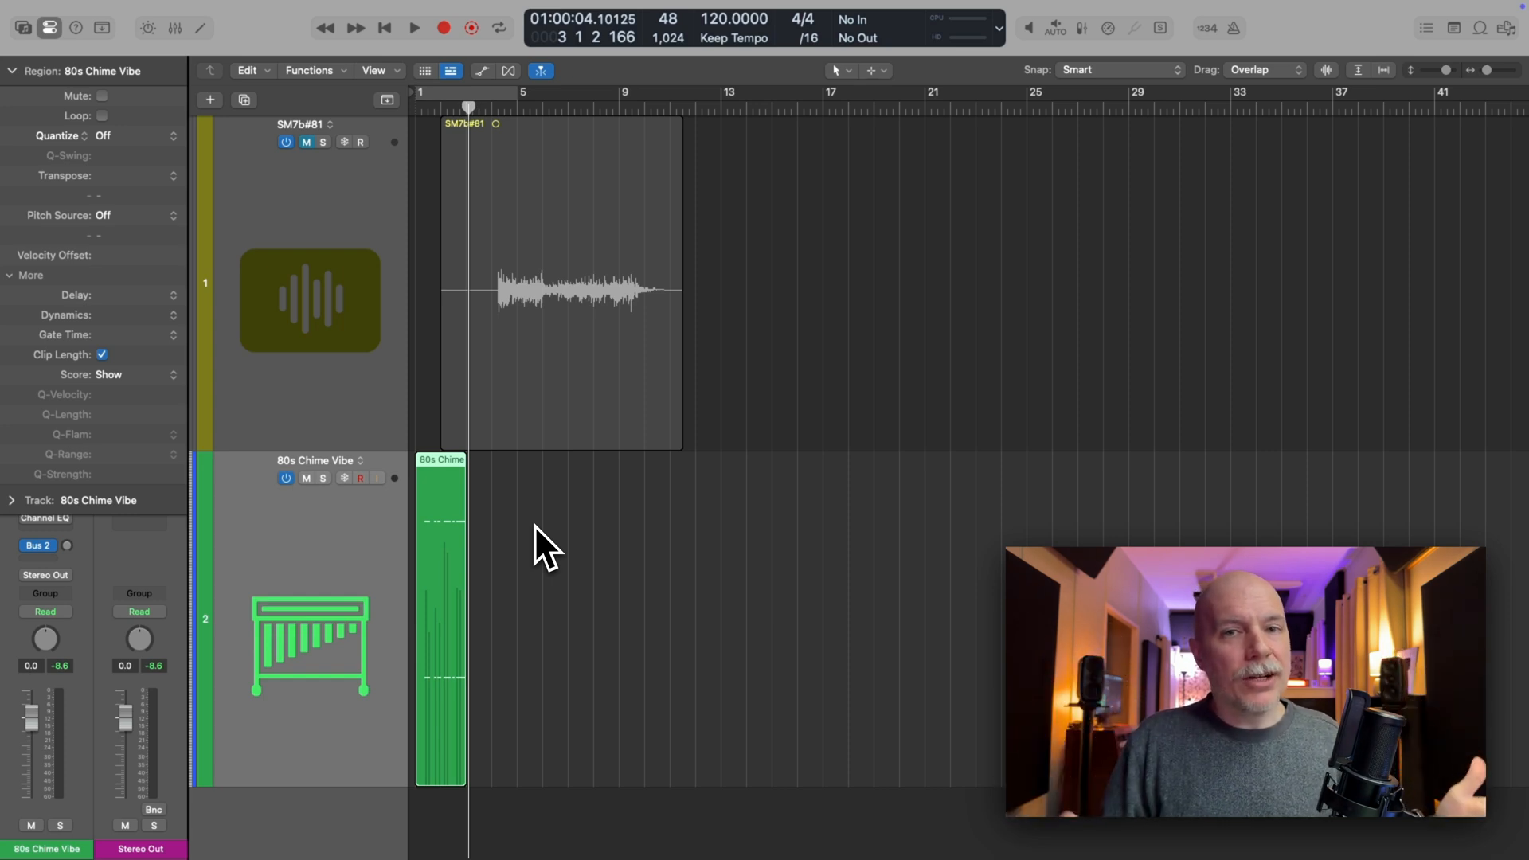
mouse_move(390, 449)
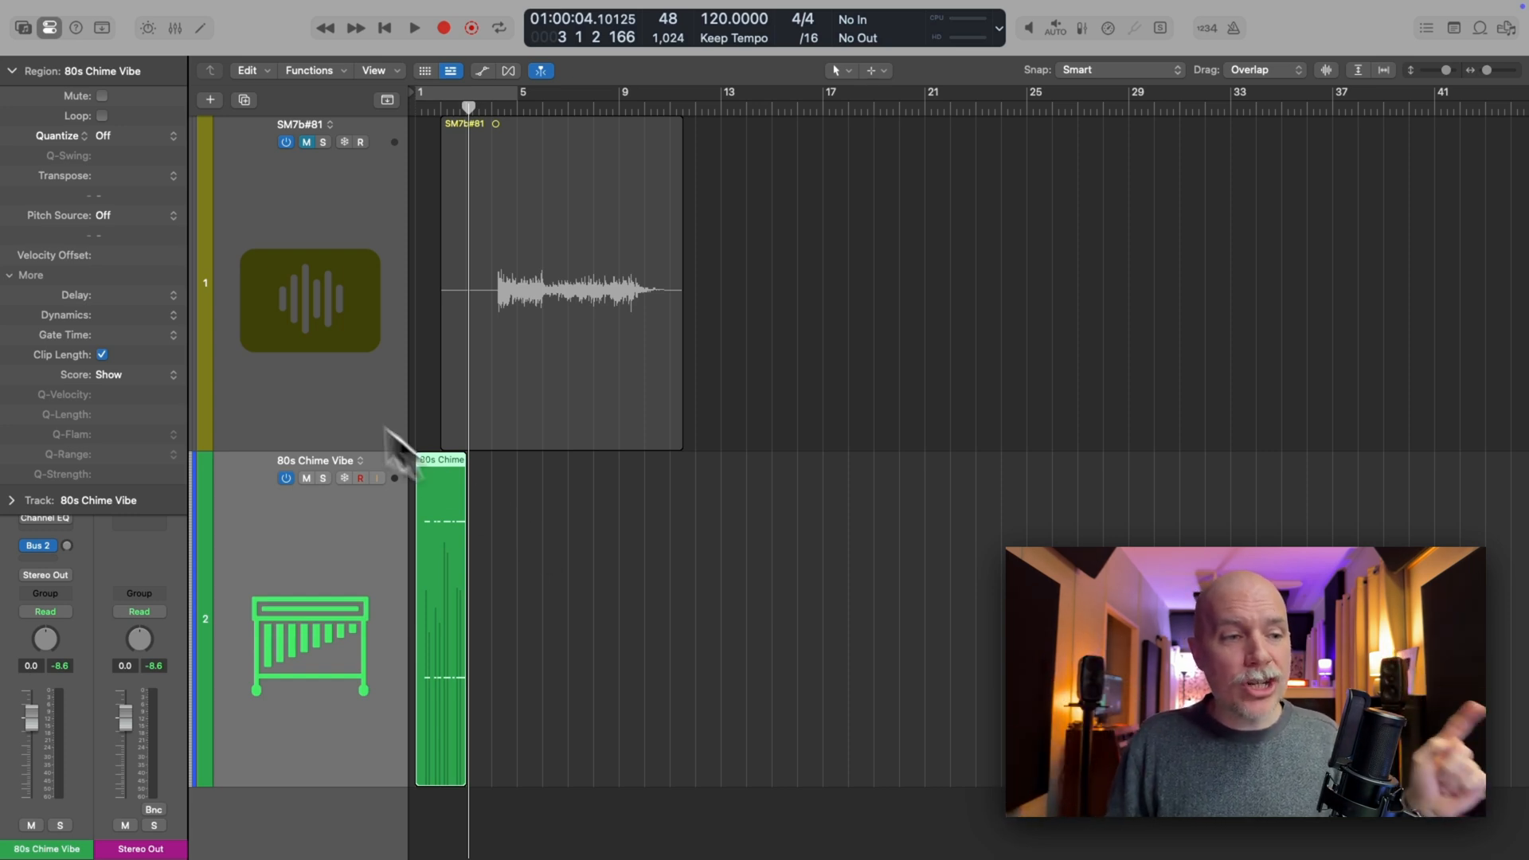
mouse_move(107, 272)
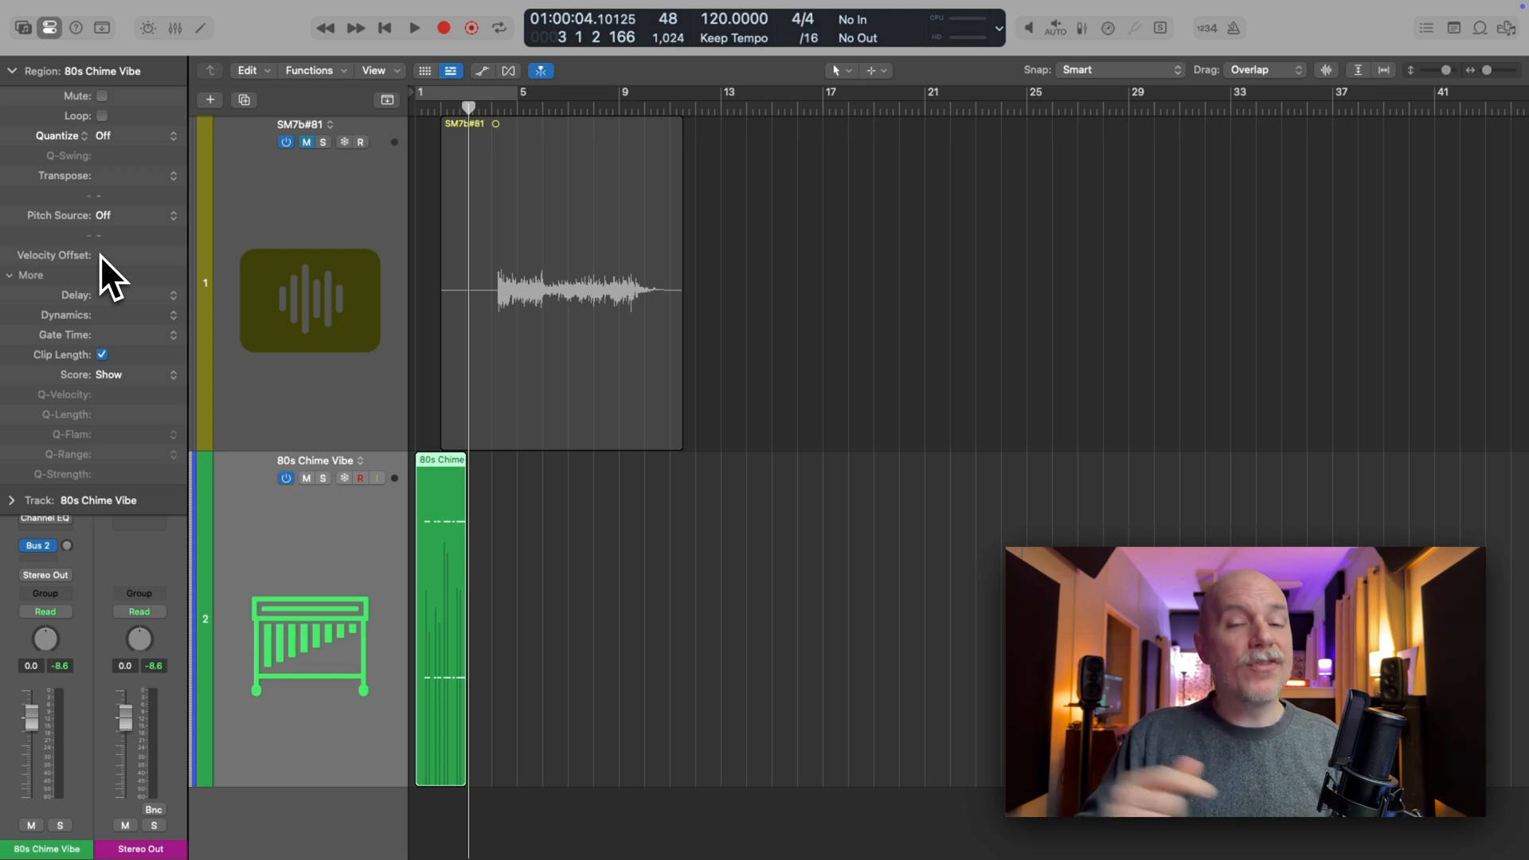